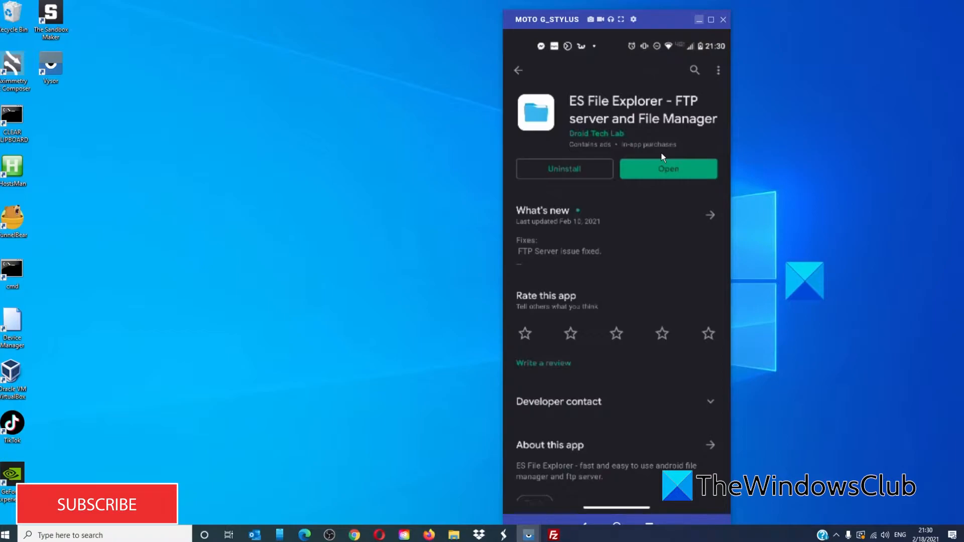
mouse_move(785, 116)
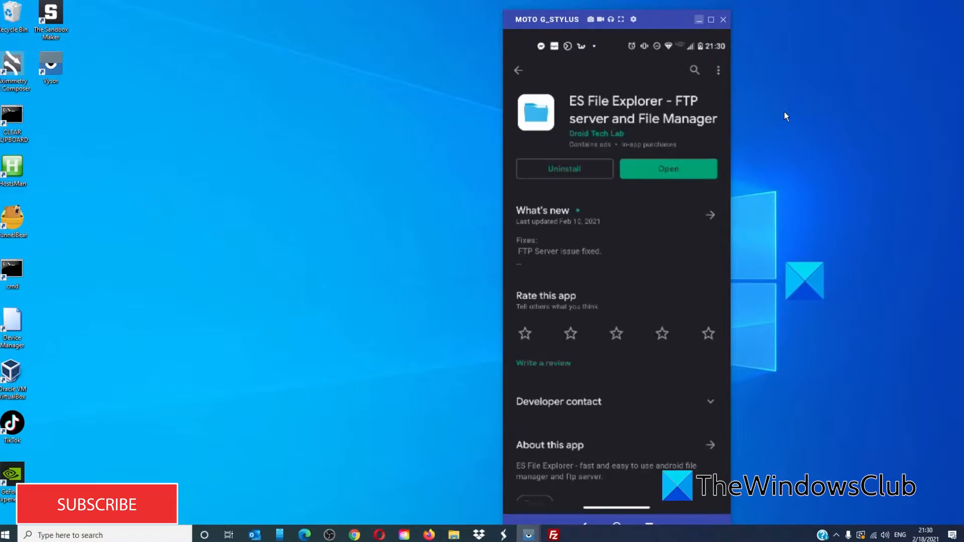
mouse_move(101, 519)
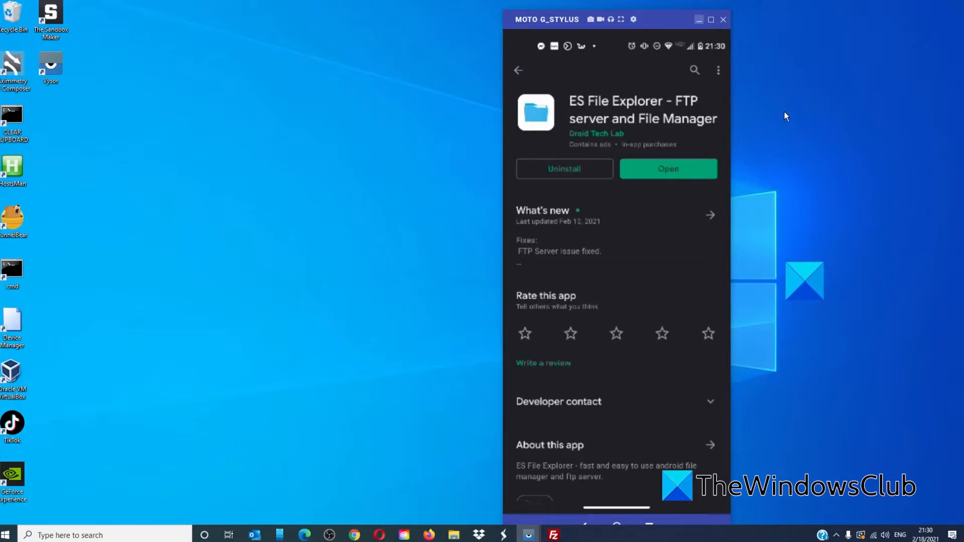
Step: Launch ES File Explorer so the phone's internal storage folders are listed
left_click(668, 169)
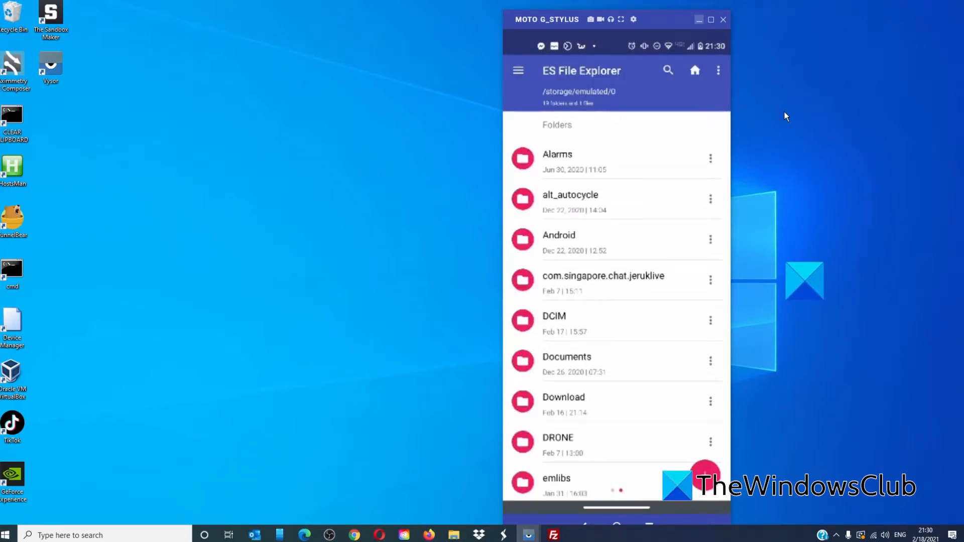
Step: Reach the FTP Server page (port 2201, not running) and bring FileZilla up on the PC
left_click(518, 70)
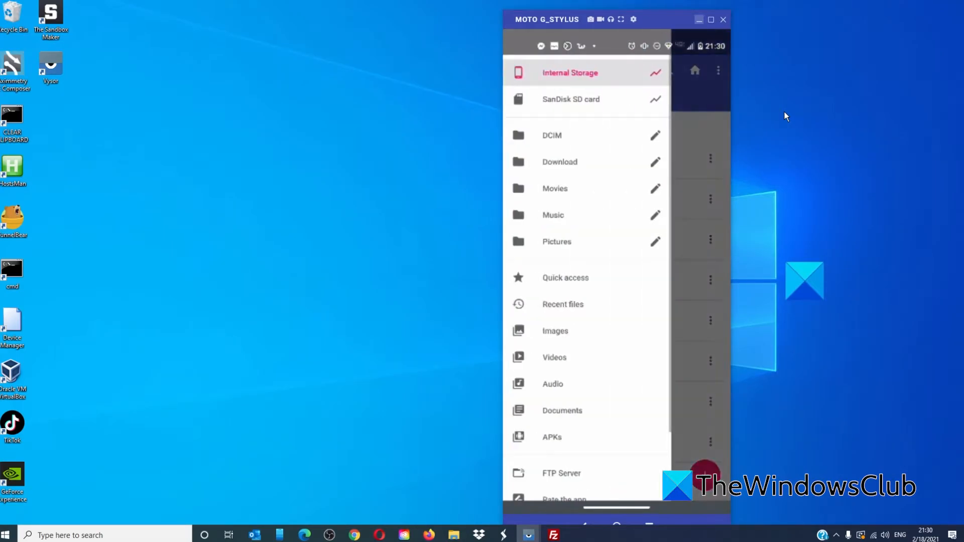
left_click(561, 473)
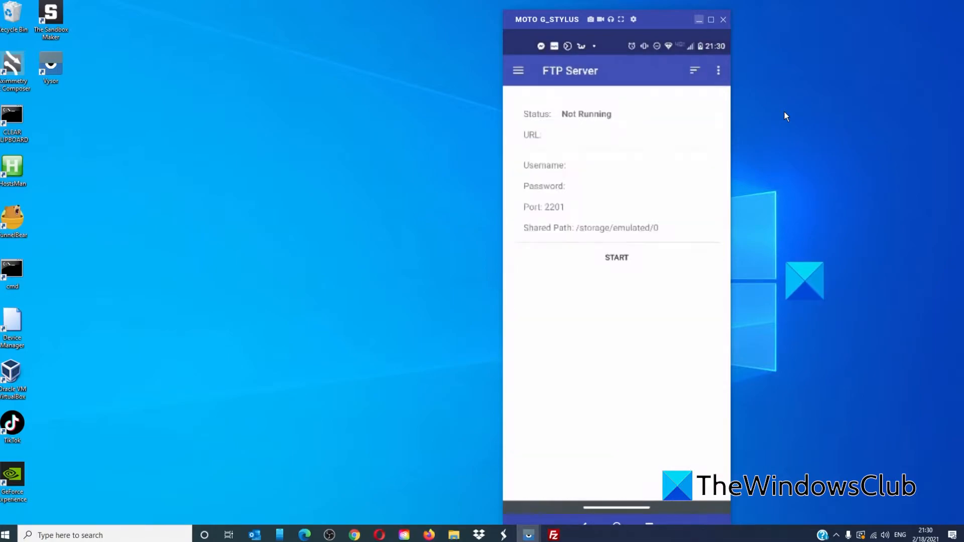
left_click(552, 535)
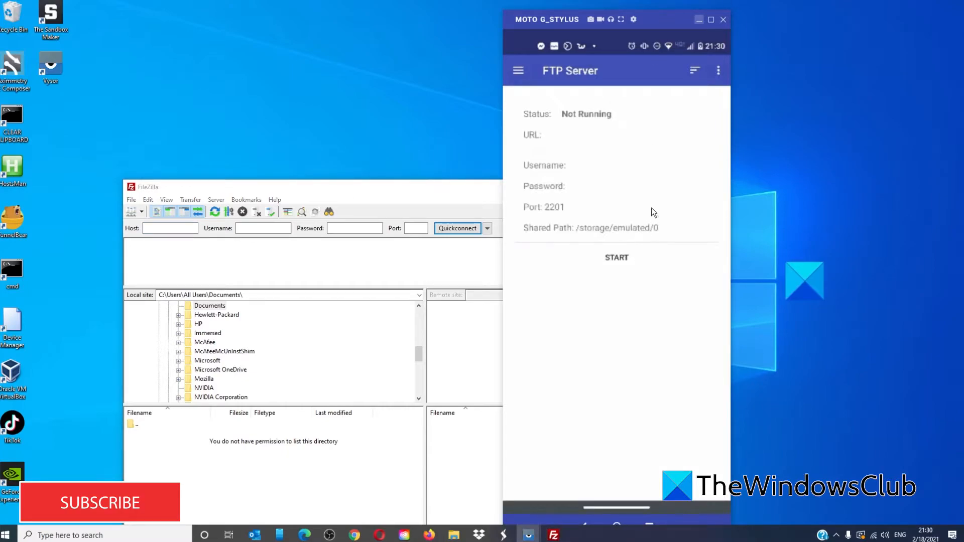
Step: Start the phone's FTP server and enter 192.168.1.128 as FileZilla's host
left_click(616, 257)
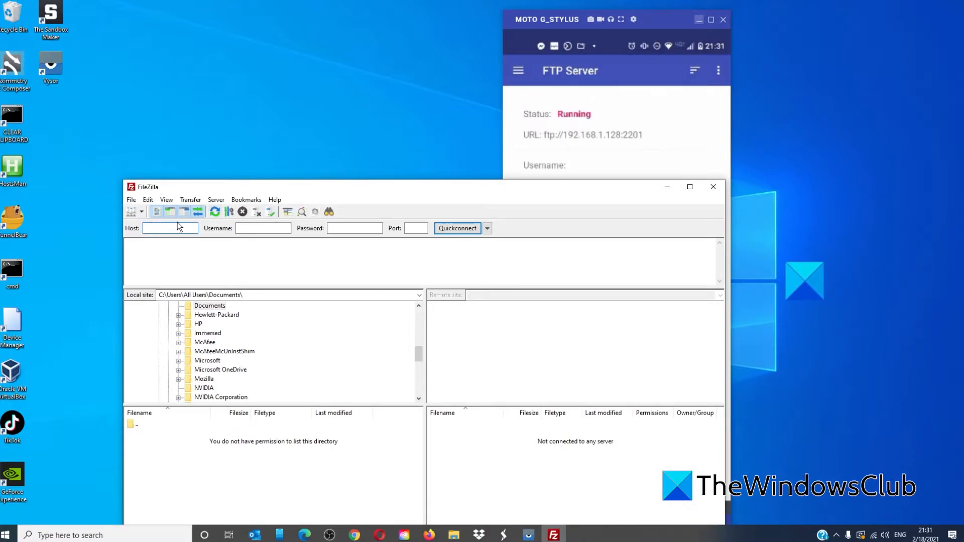
left_click(169, 228)
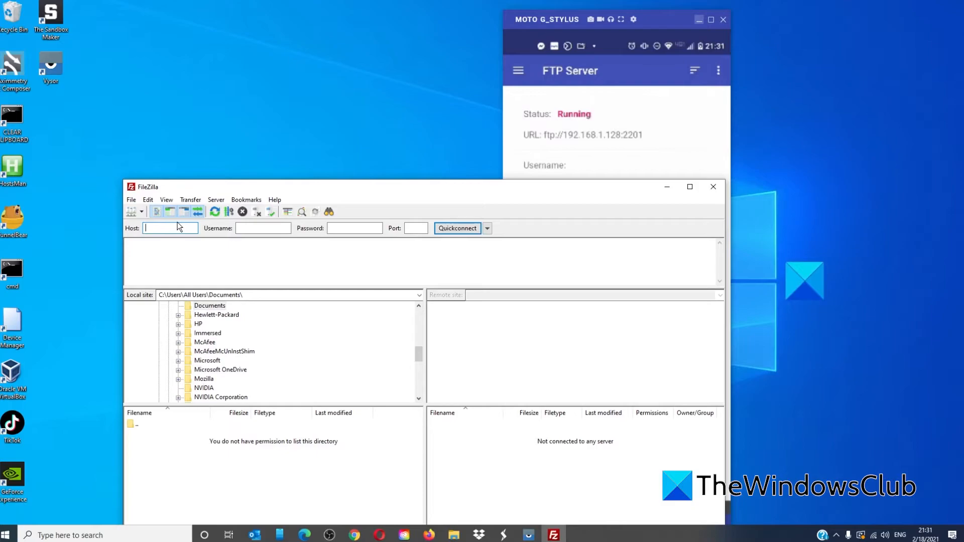
type("192.168.1.128")
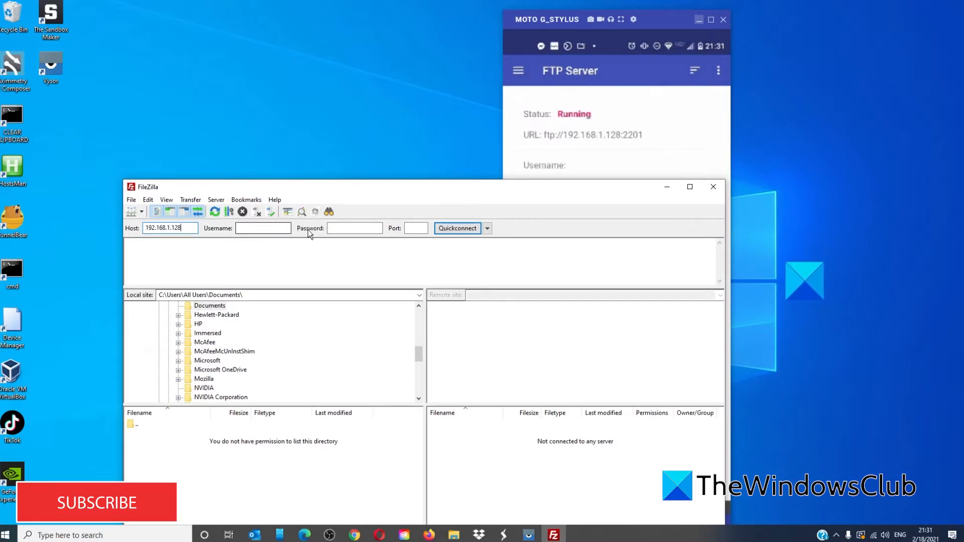
left_click(355, 228)
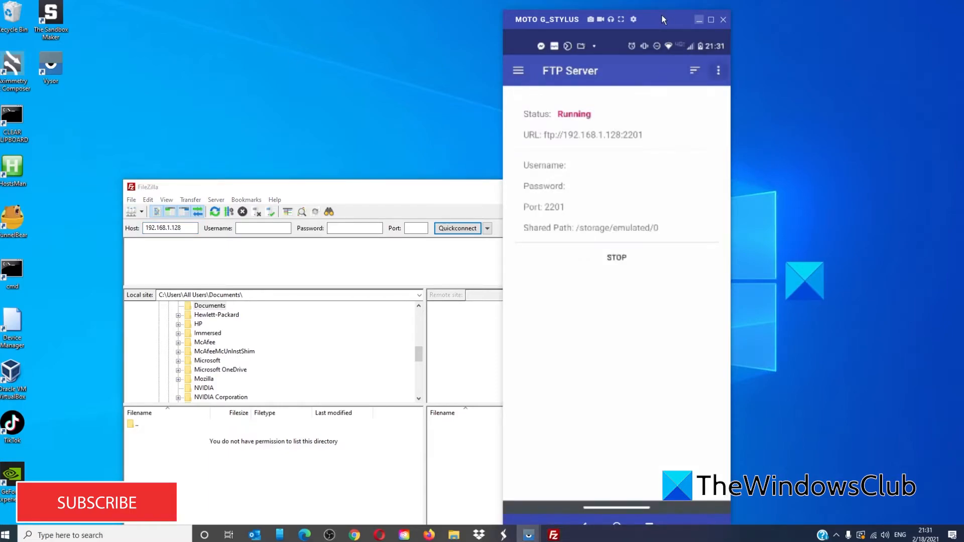
Step: Set port 2201 and Quickconnect to 192.168.1.128, raising the plain-FTP warning
left_click(718, 70)
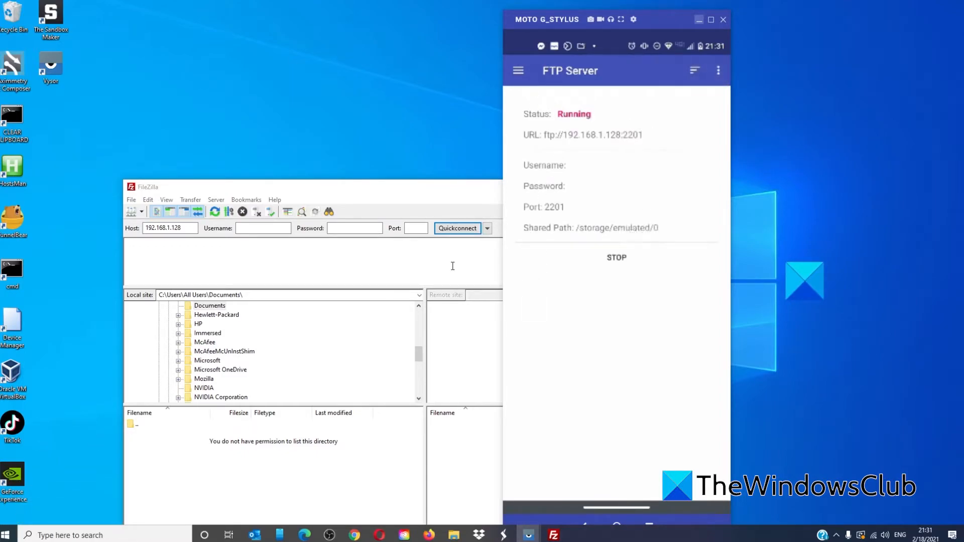
left_click(414, 228)
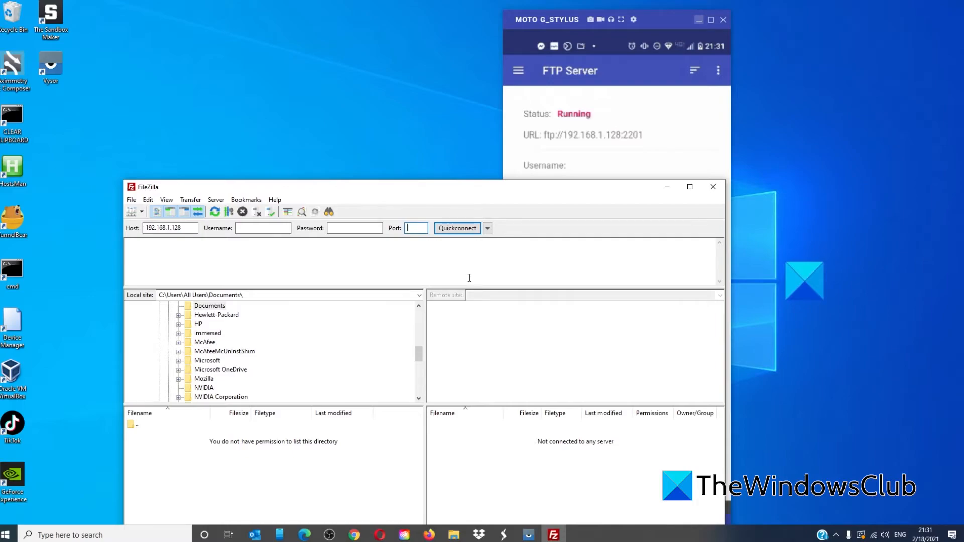
type("2201")
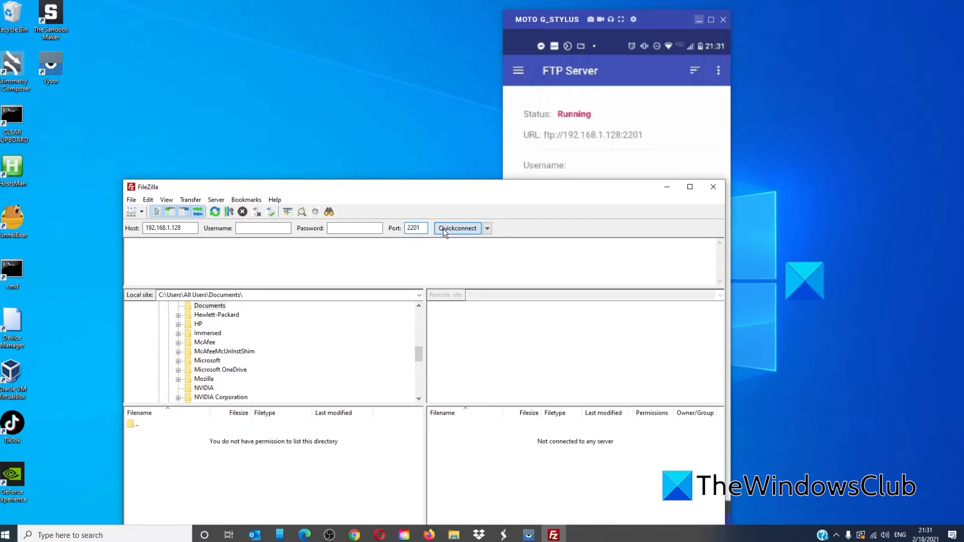
left_click(458, 228)
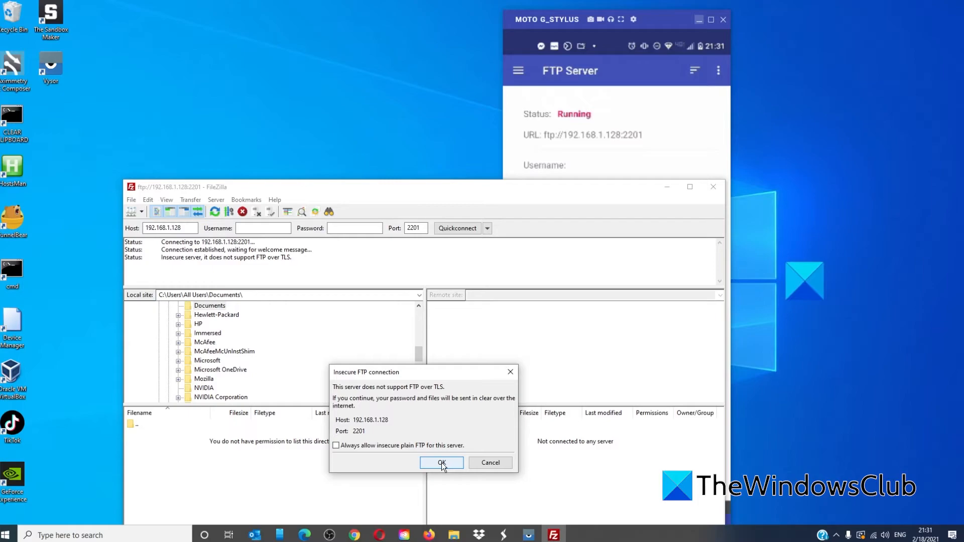
Step: Accept the insecure FTP warning so the phone's root folders (DCIM, Download, WhatsApp) appear
left_click(441, 462)
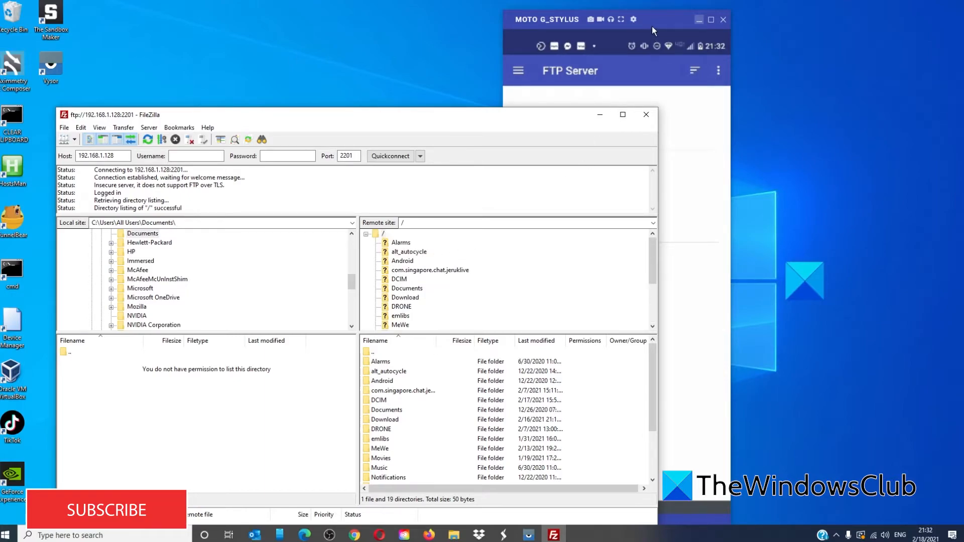
mouse_move(137, 288)
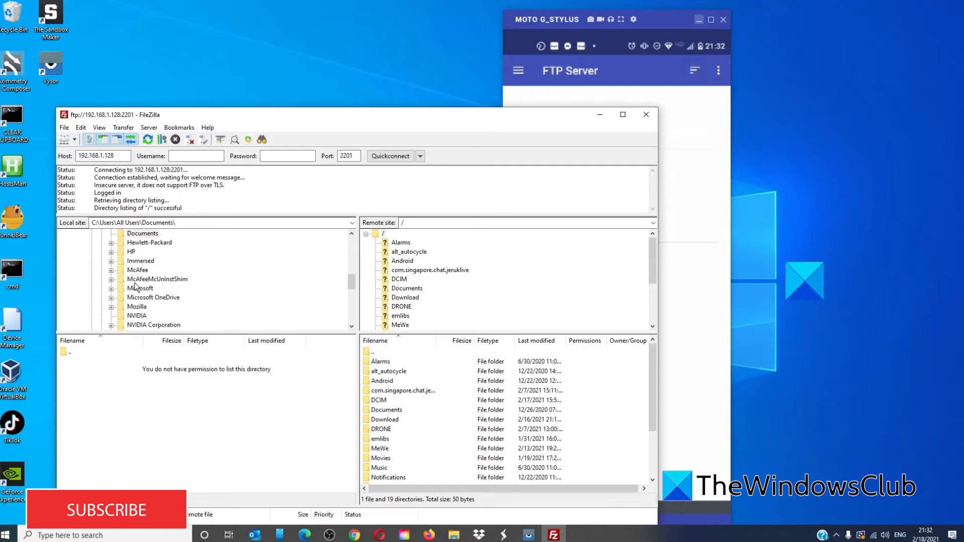
scroll("down", 3)
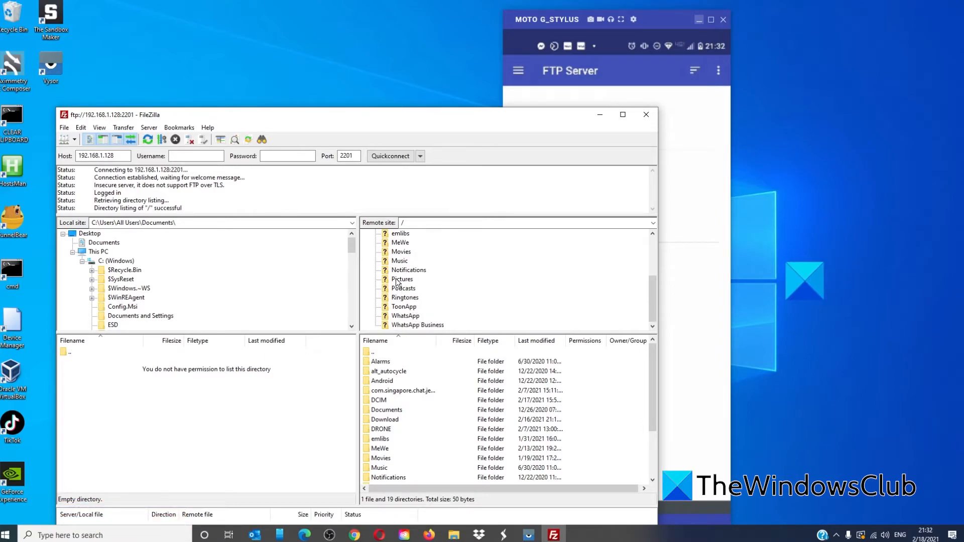
Step: Download IMG_20210102_201328.jpg from the phone's Pictures folder, overwriting the local copy
double_click(402, 278)
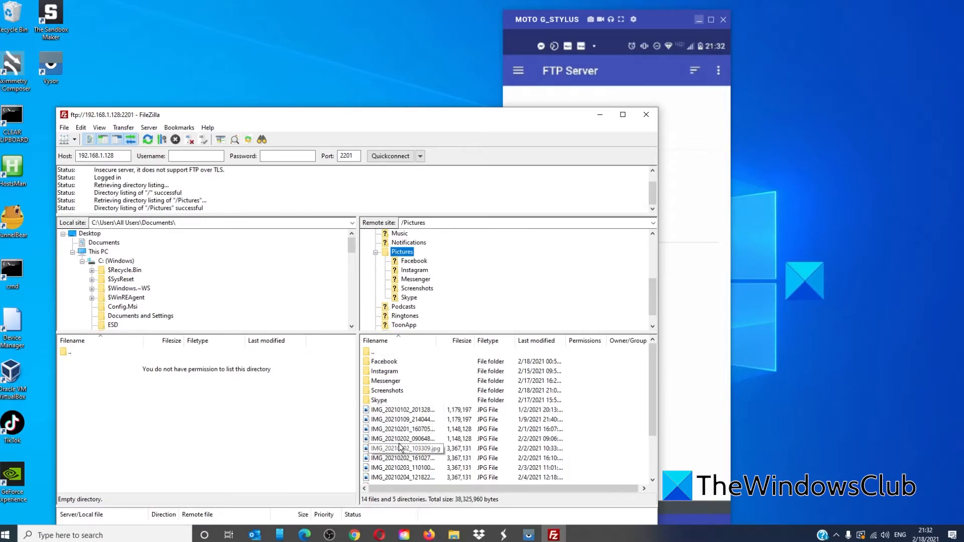
left_click(402, 410)
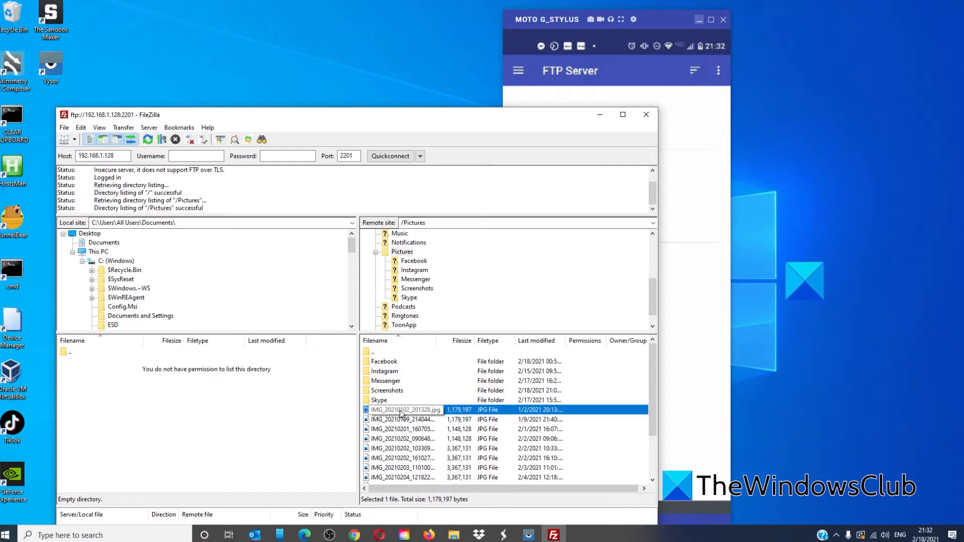
right_click(403, 409)
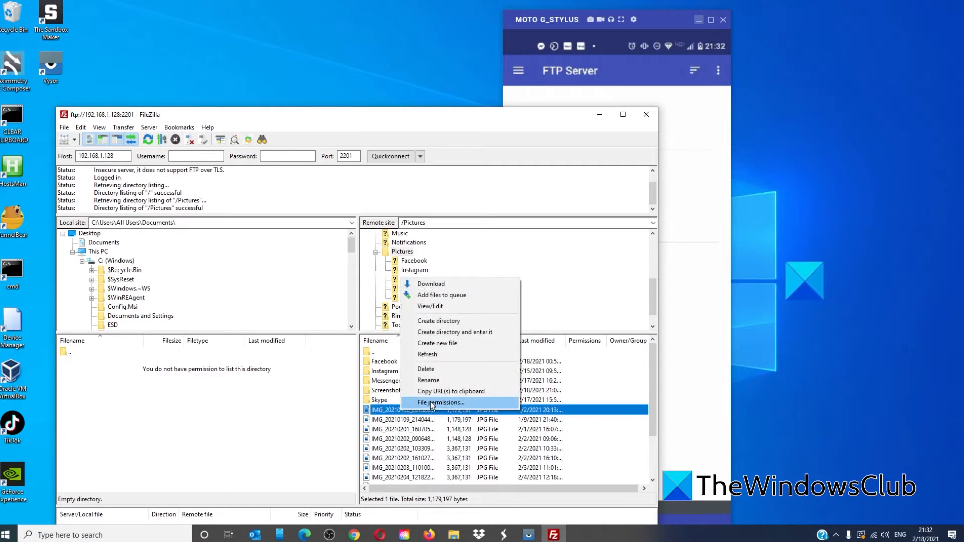
left_click(430, 283)
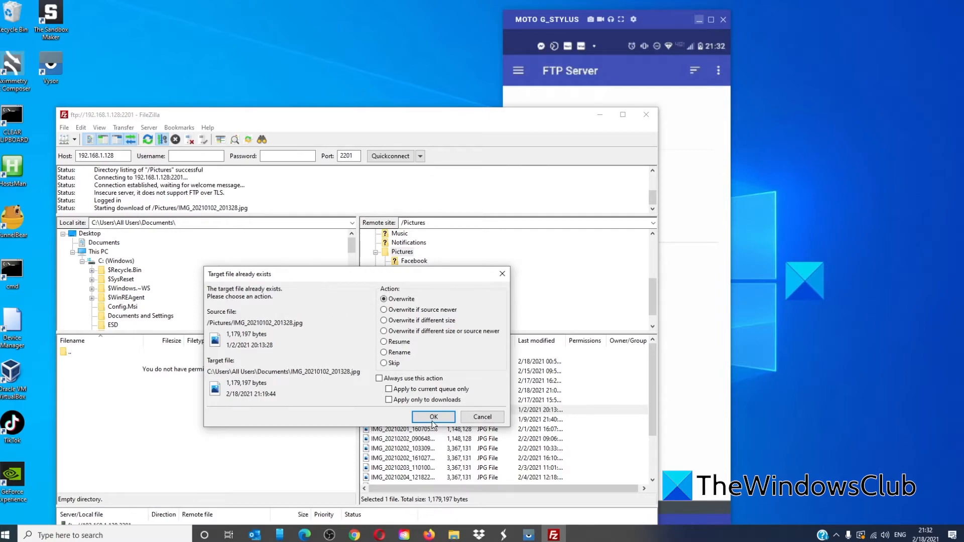
left_click(433, 417)
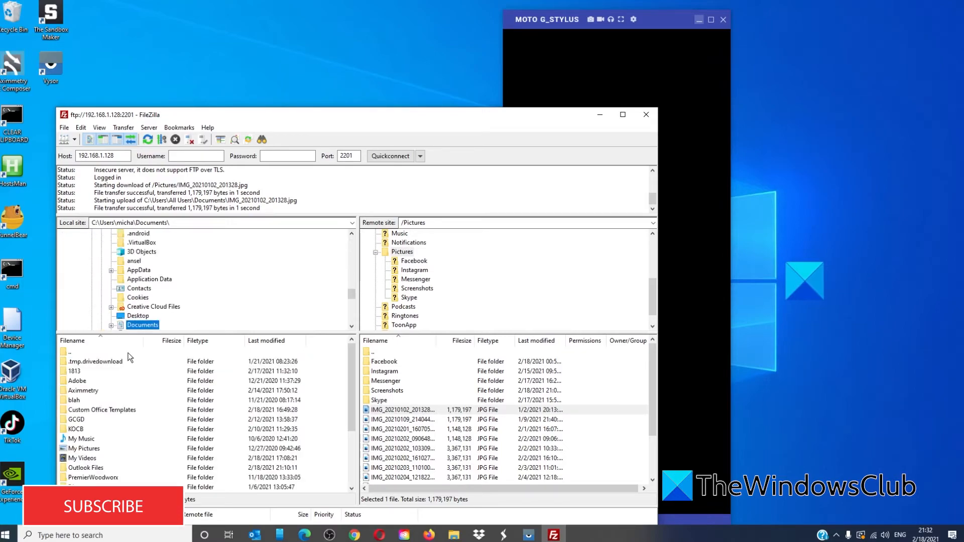
Step: Upload beaumont-regional-office.png from Documents\TexLa to the phone's Pictures folder
scroll("down", 3)
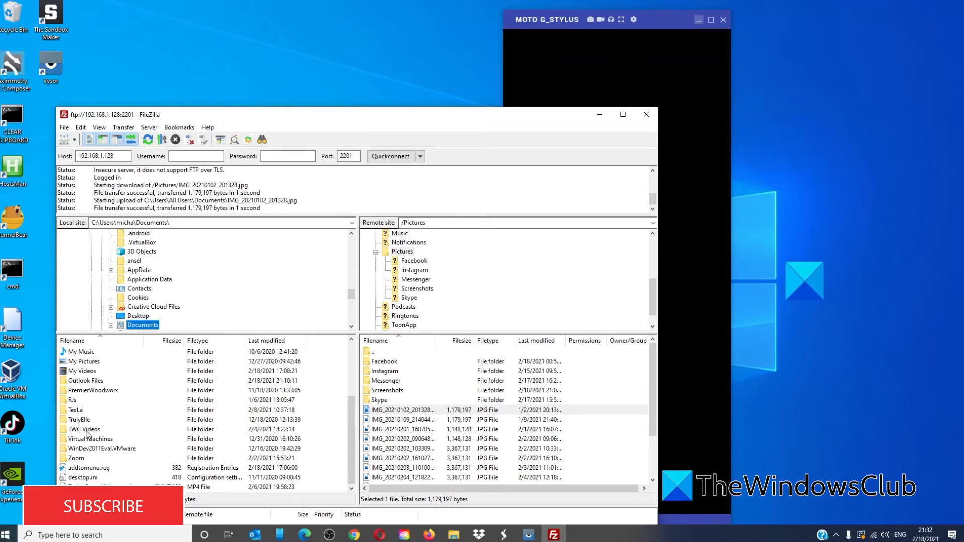
double_click(76, 410)
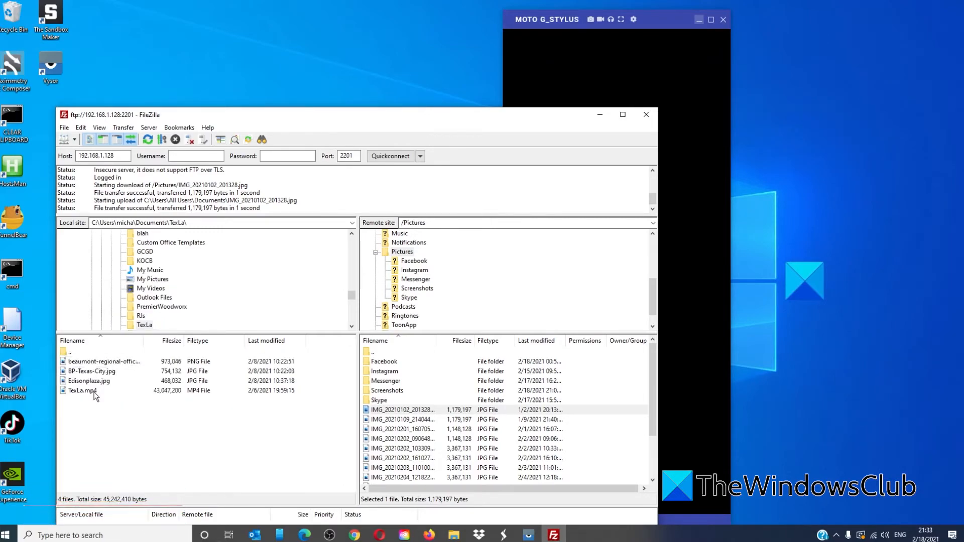
left_click(104, 361)
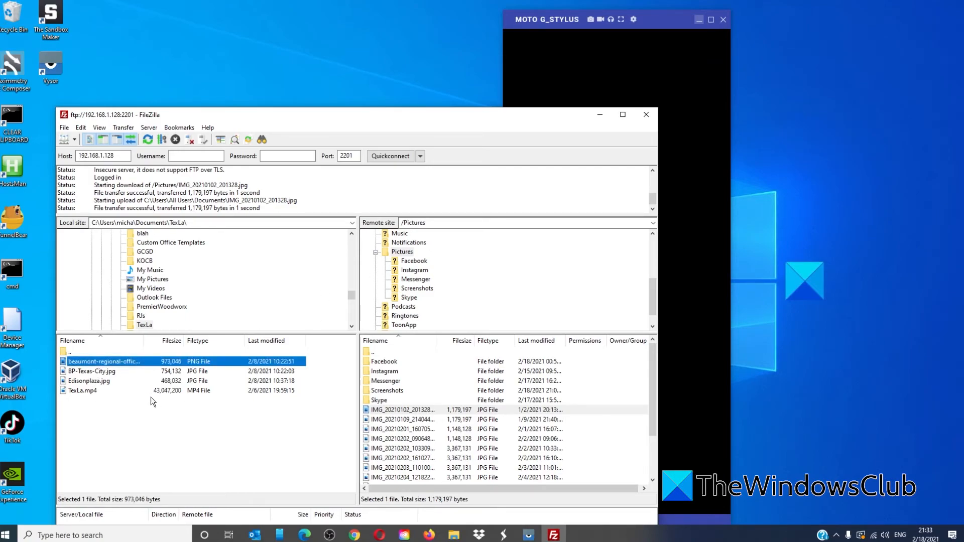
mouse_move(107, 358)
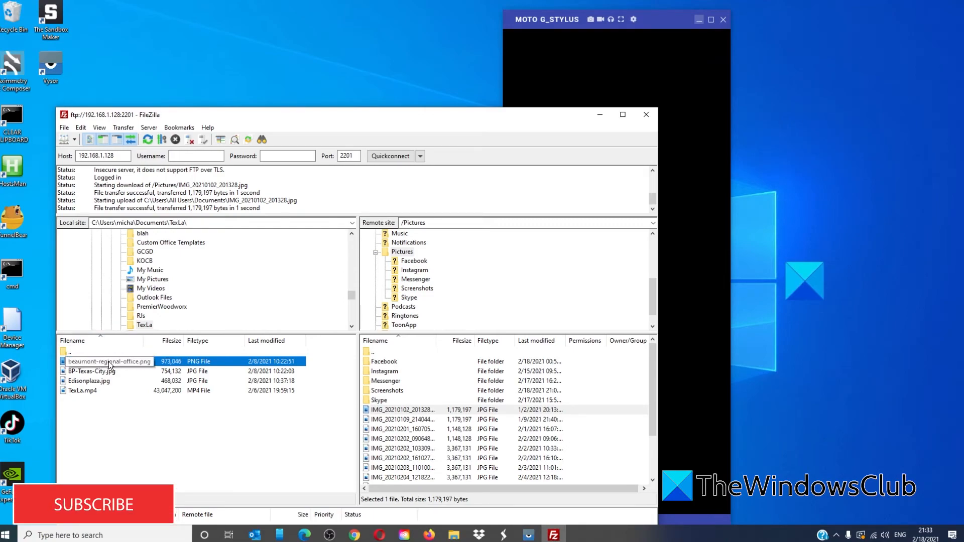
right_click(109, 361)
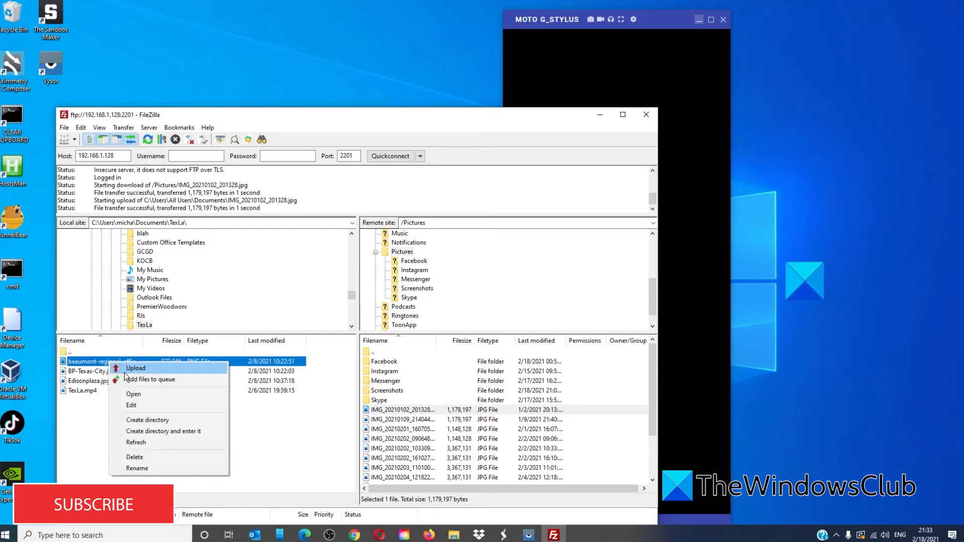
left_click(136, 367)
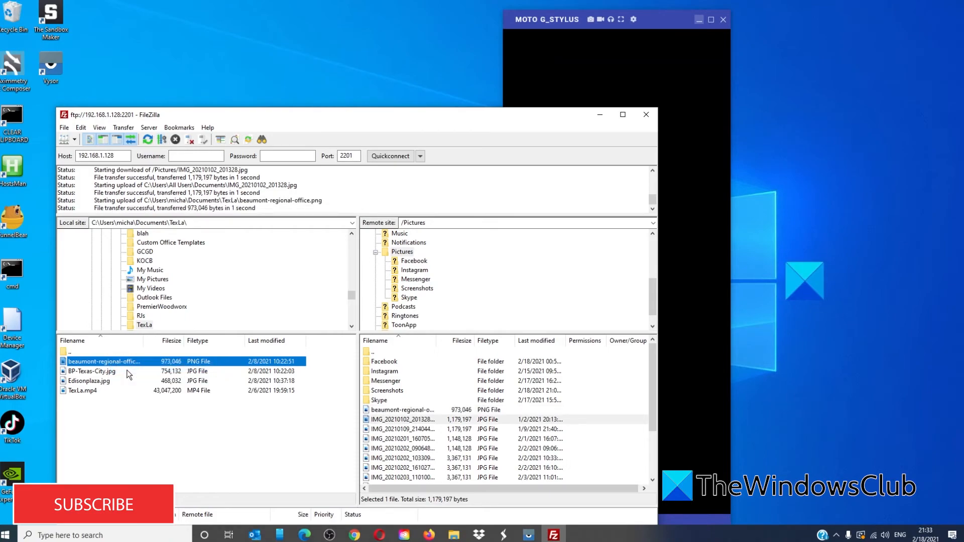
scroll("down", 3)
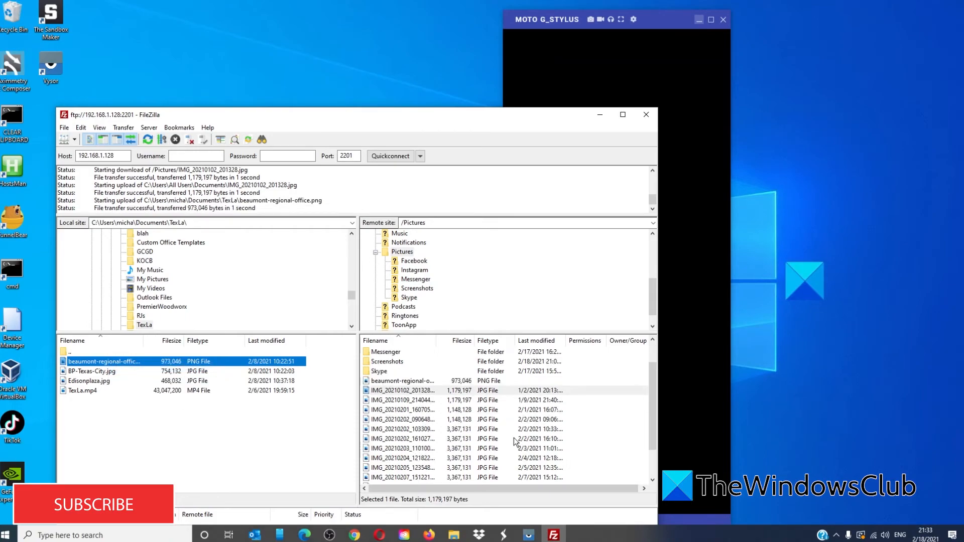
left_click(303, 535)
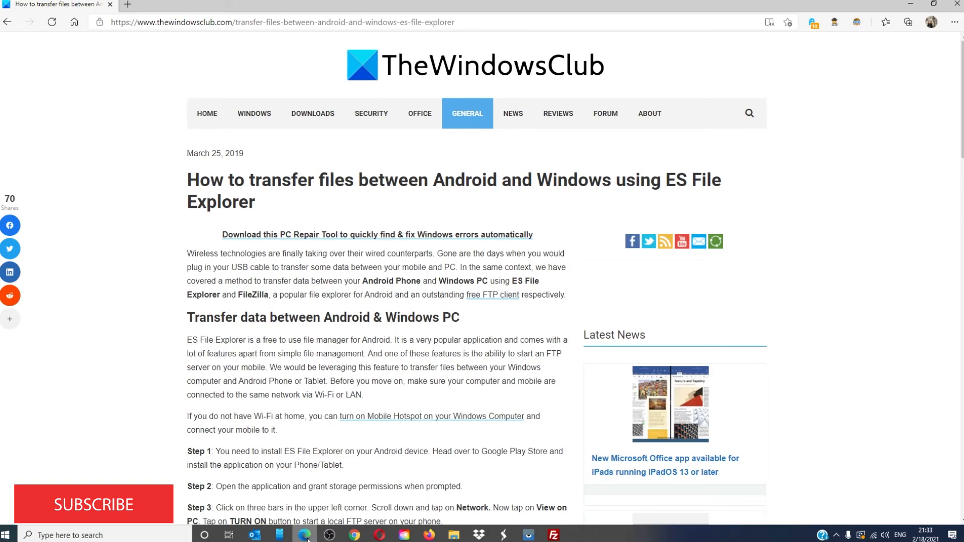
mouse_move(150, 530)
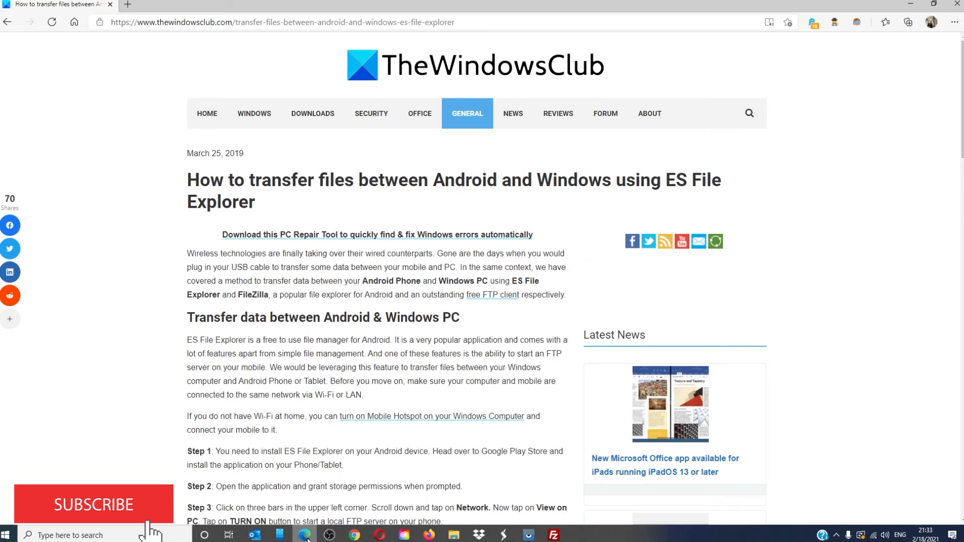